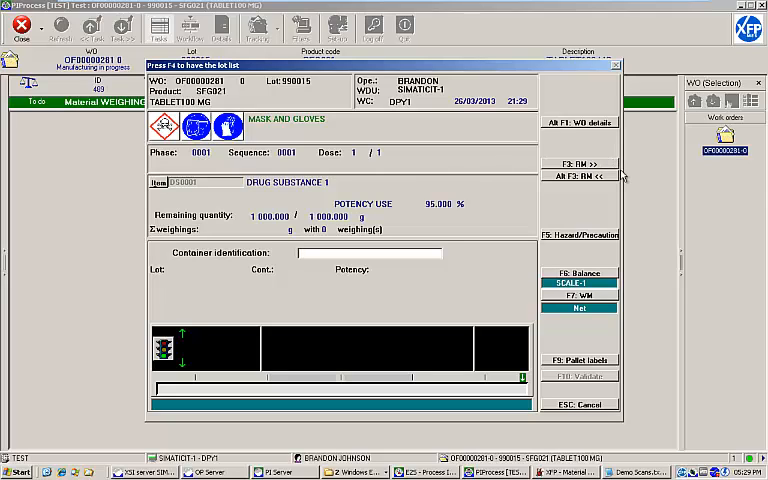
pyautogui.moveTo(572, 200)
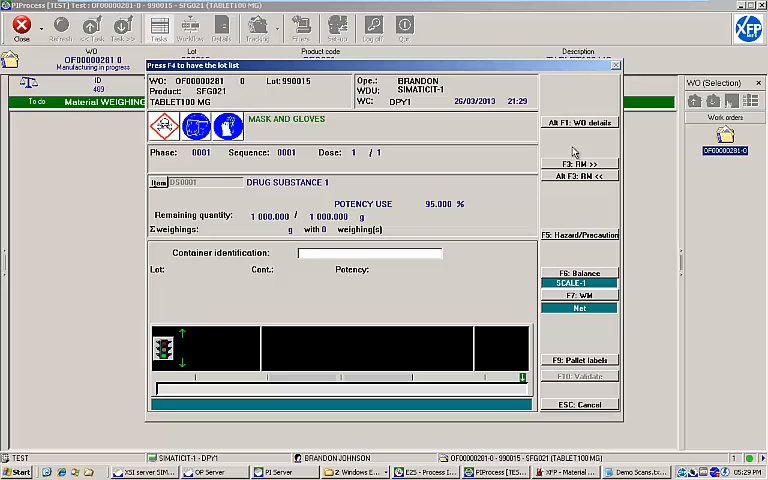
# - Show the BOM weighing list of drug substance components for the tablet work order
pyautogui.click(580, 120)
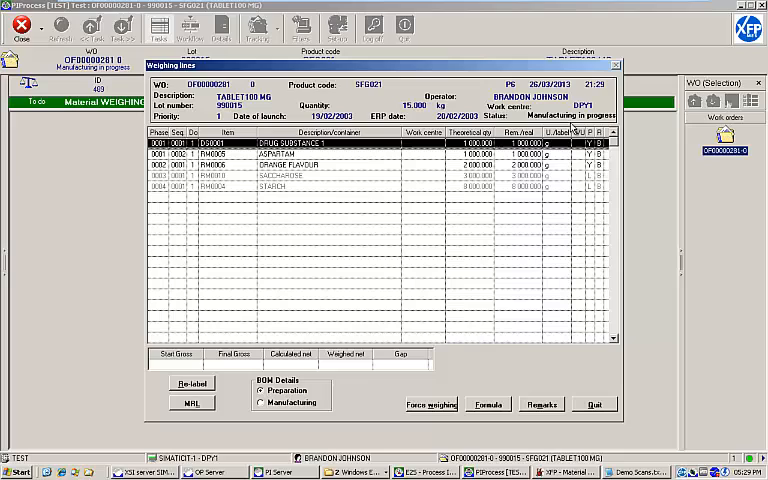
pyautogui.moveTo(568, 132)
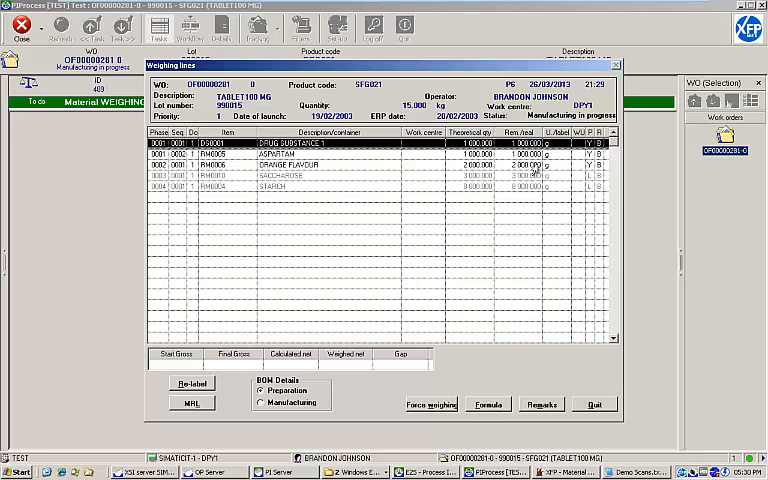
# - Switch the aspartame step to unweighing (Alt F6), then go back to Drug Substance 1
pyautogui.click(428, 404)
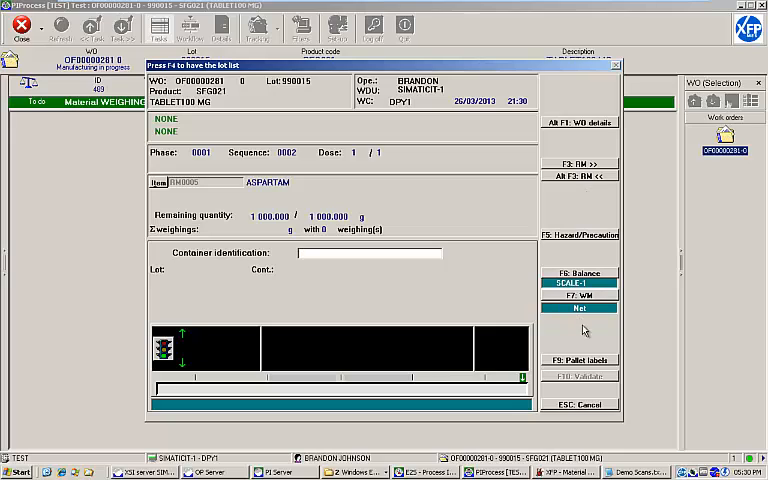
pyautogui.click(580, 308)
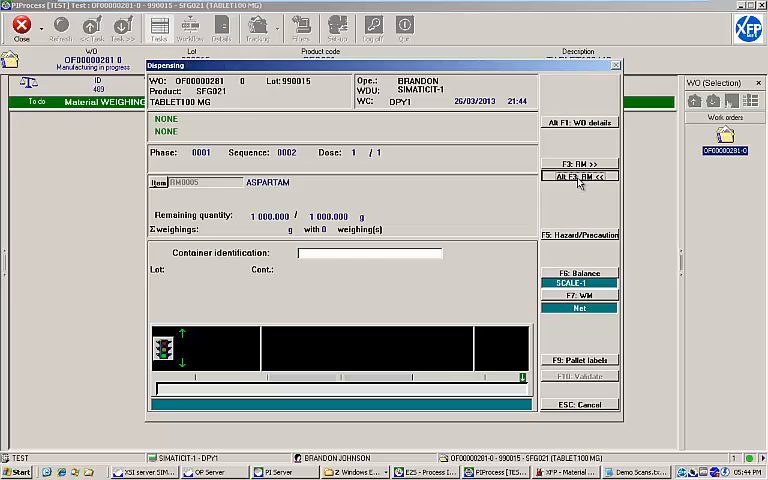
pyautogui.click(580, 176)
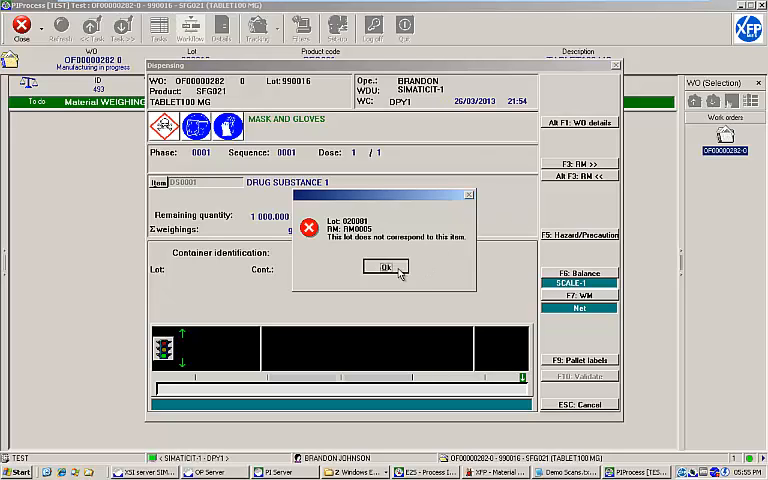
# - Dismiss the lot-mismatch warning, leaving Drug Substance 1 awaiting a valid lot
pyautogui.click(384, 268)
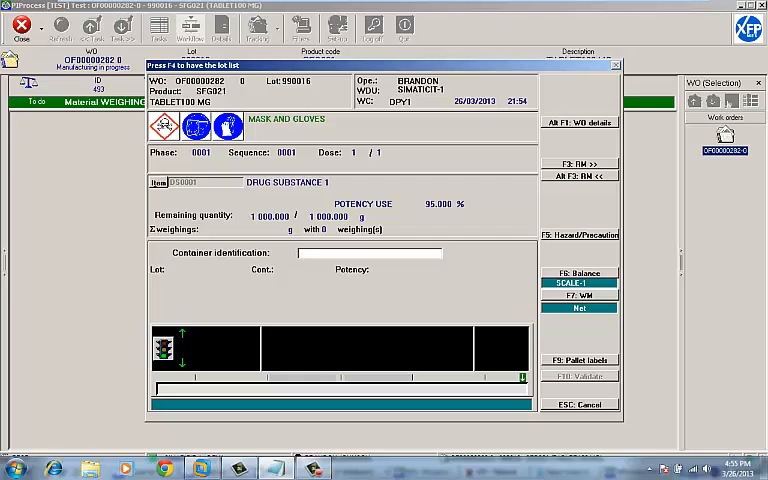
pyautogui.moveTo(358, 244)
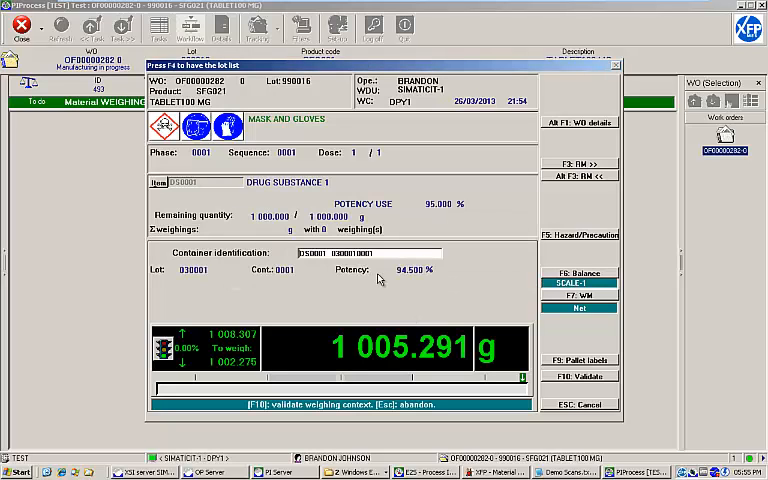
pyautogui.moveTo(388, 282)
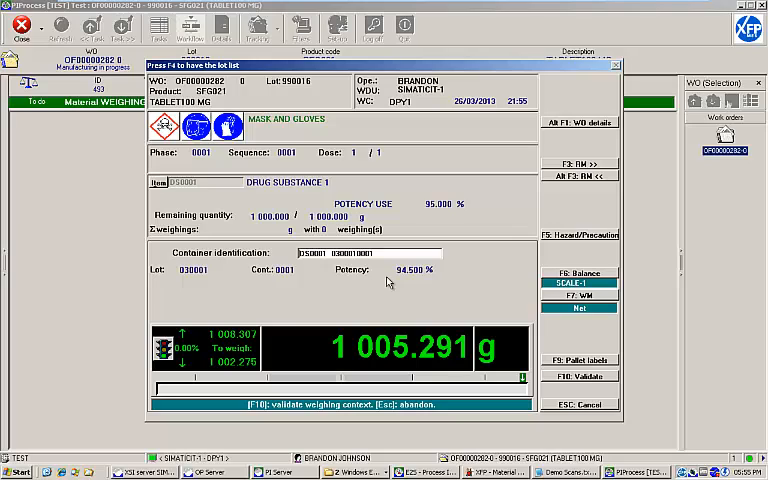
pyautogui.moveTo(464, 258)
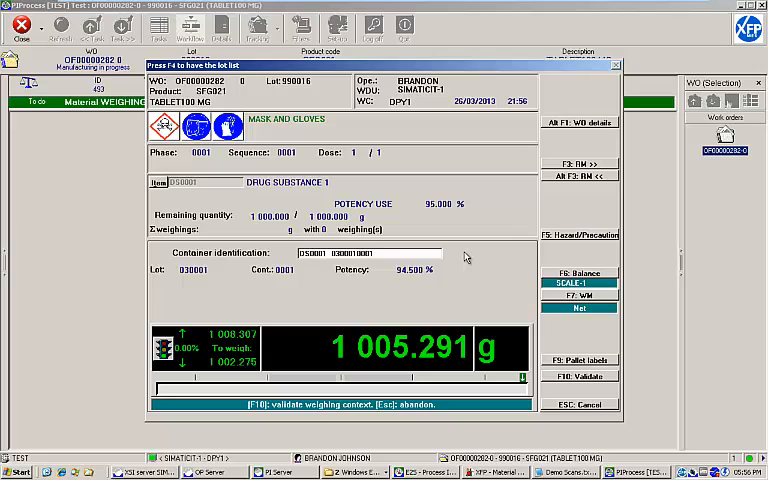
pyautogui.moveTo(480, 264)
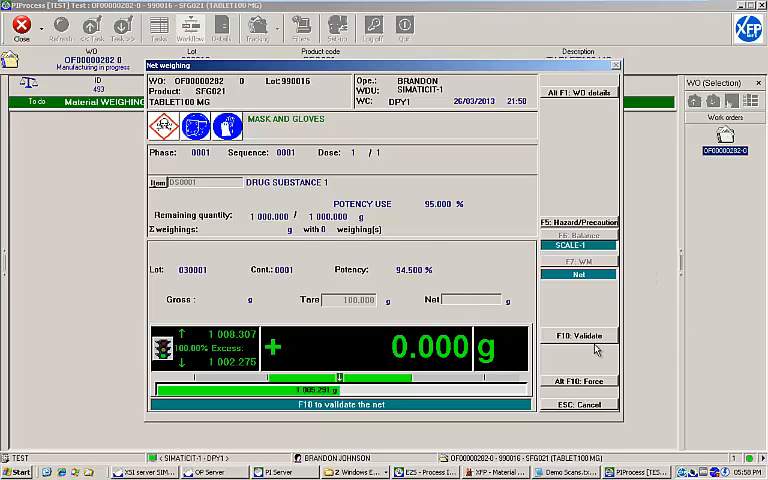
# - Validate the 1 005.291 g net weight, end weighing and answer the empty-container prompt
pyautogui.click(580, 334)
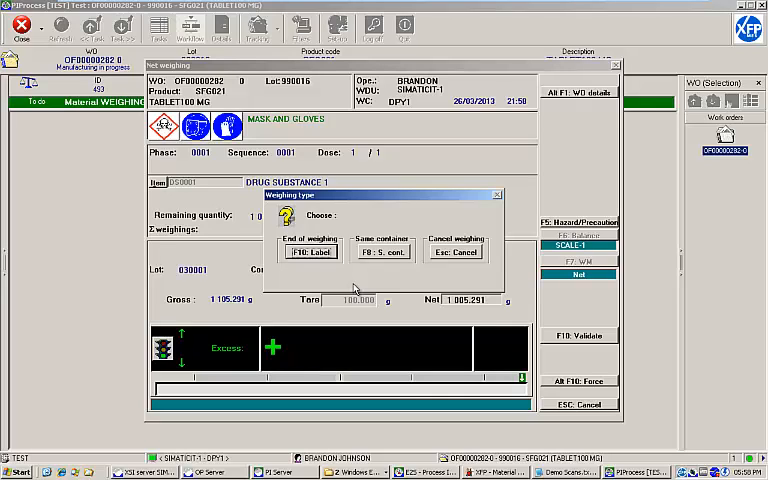
pyautogui.moveTo(378, 284)
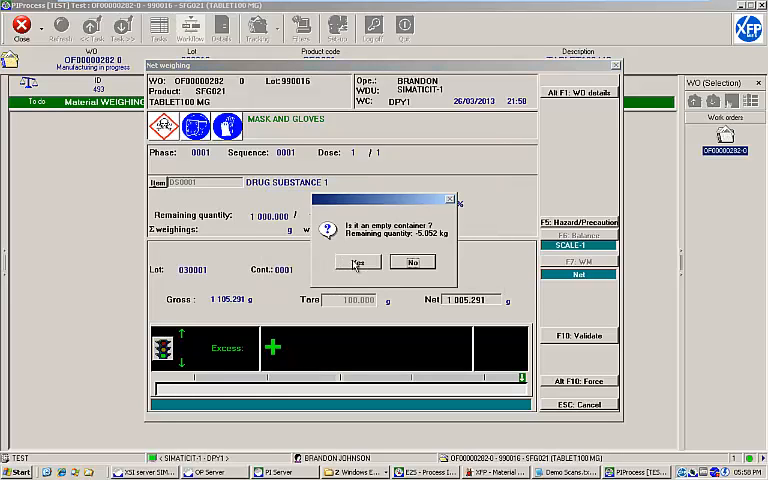
pyautogui.click(356, 262)
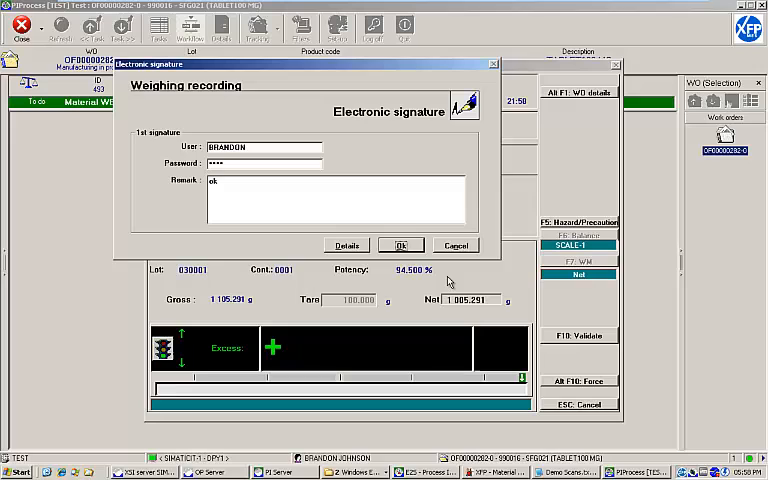
# - Confirm the password e-signature recording Drug Substance 1 as fully weighed
pyautogui.click(400, 244)
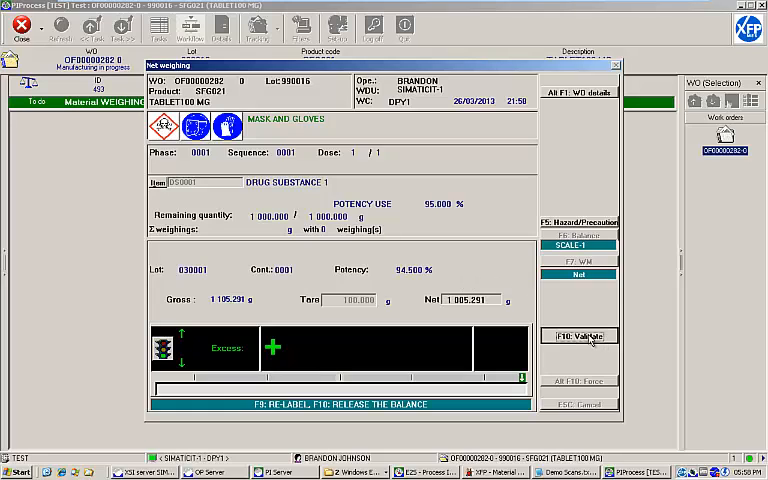
# - Release the balance (F9) and continue to the aspartame step with 1 000.000 g to weigh
pyautogui.click(580, 336)
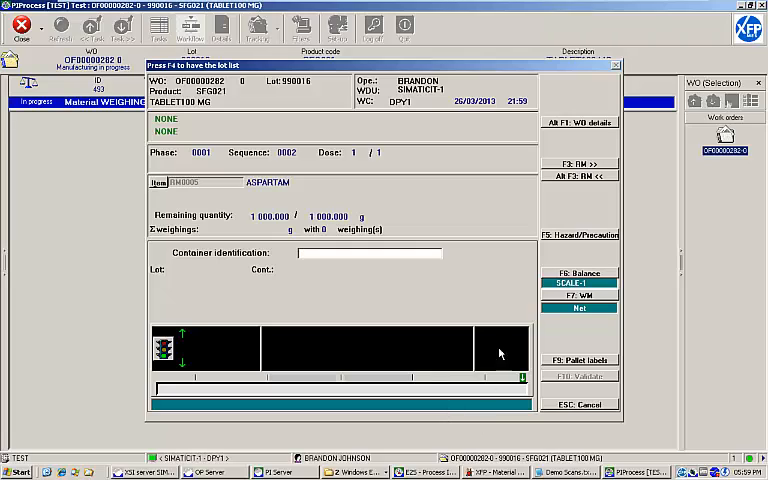
pyautogui.moveTo(508, 316)
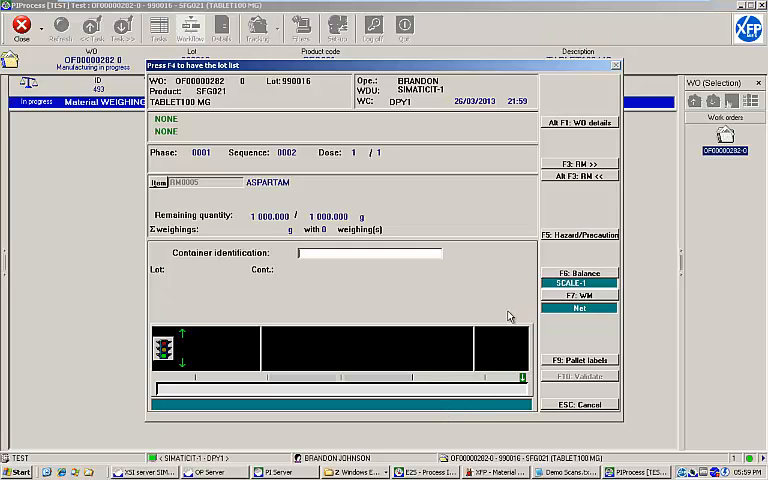